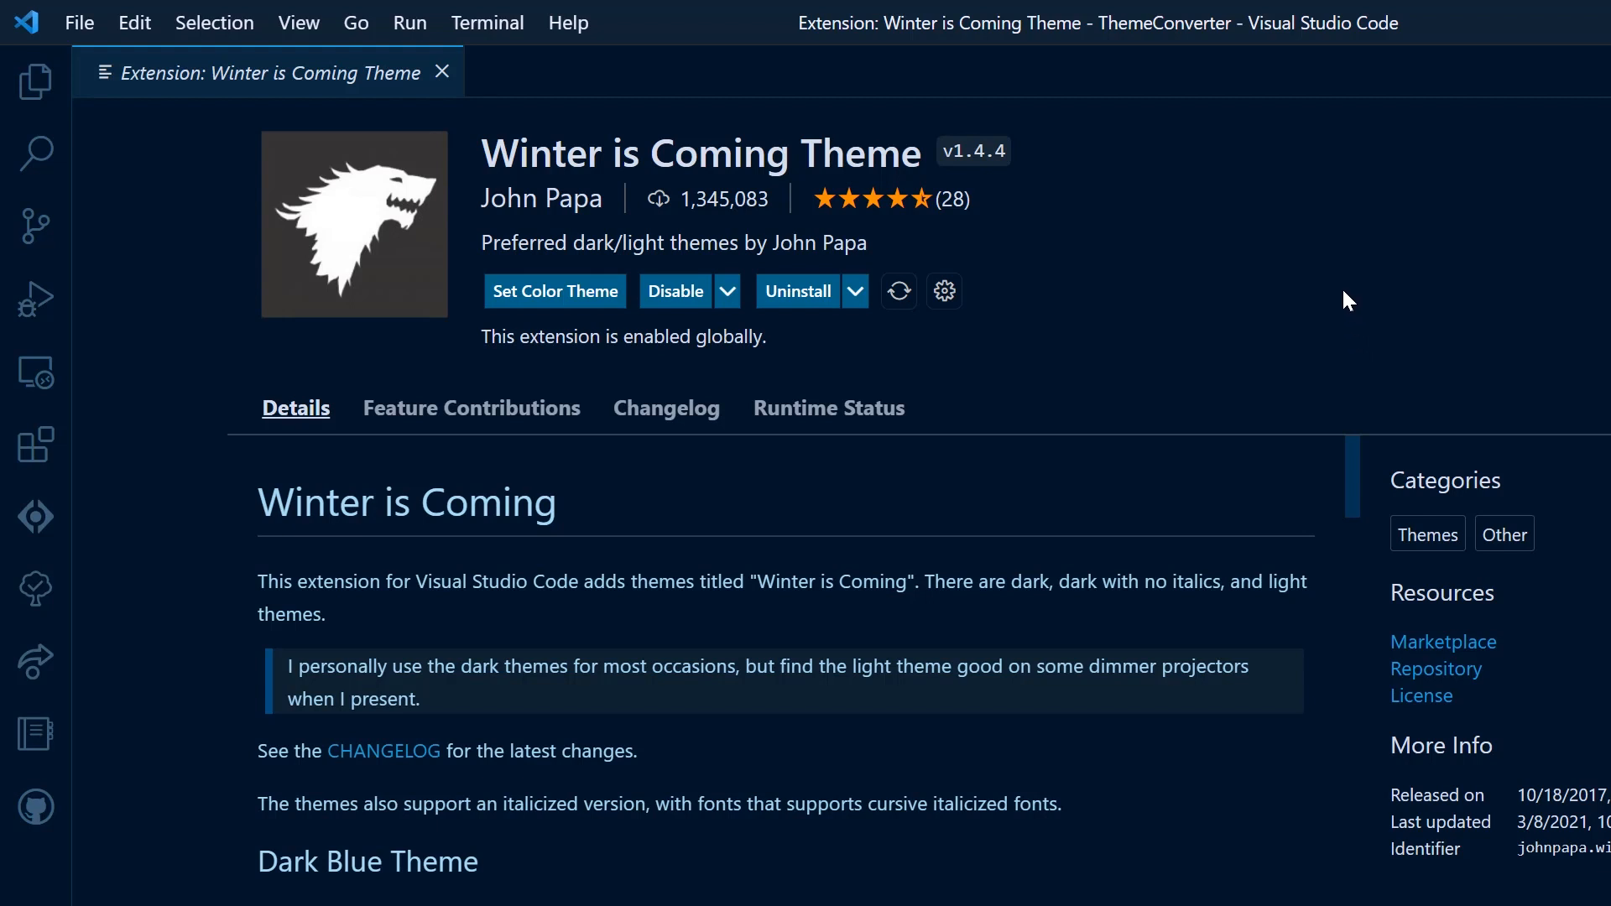
pyautogui.moveTo(1336, 300)
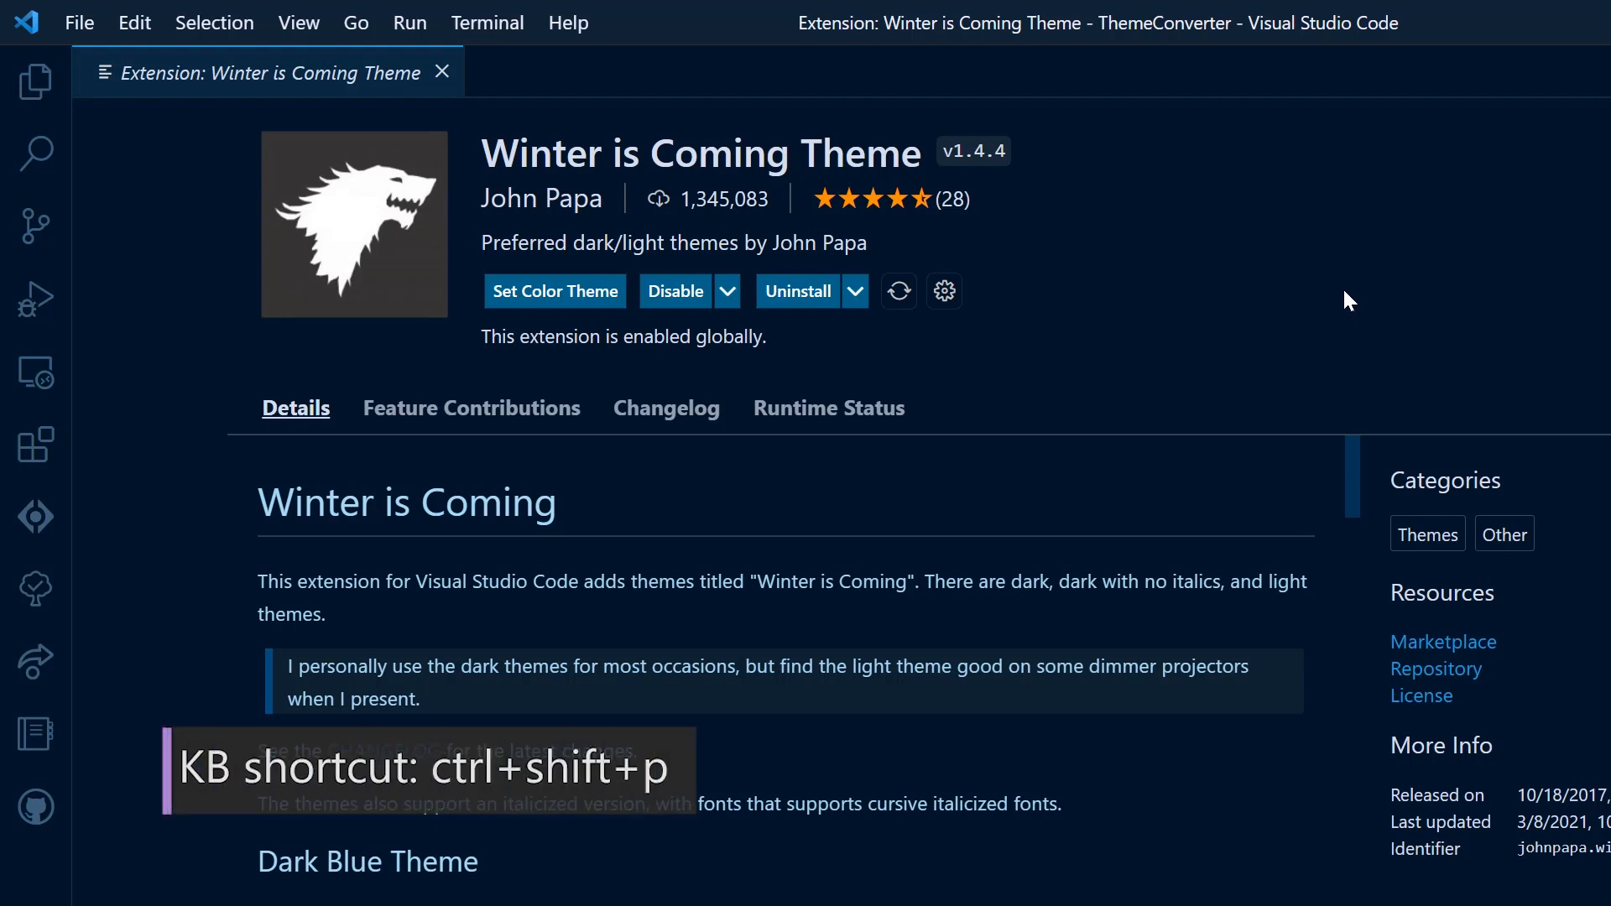
pyautogui.moveTo(1336, 302)
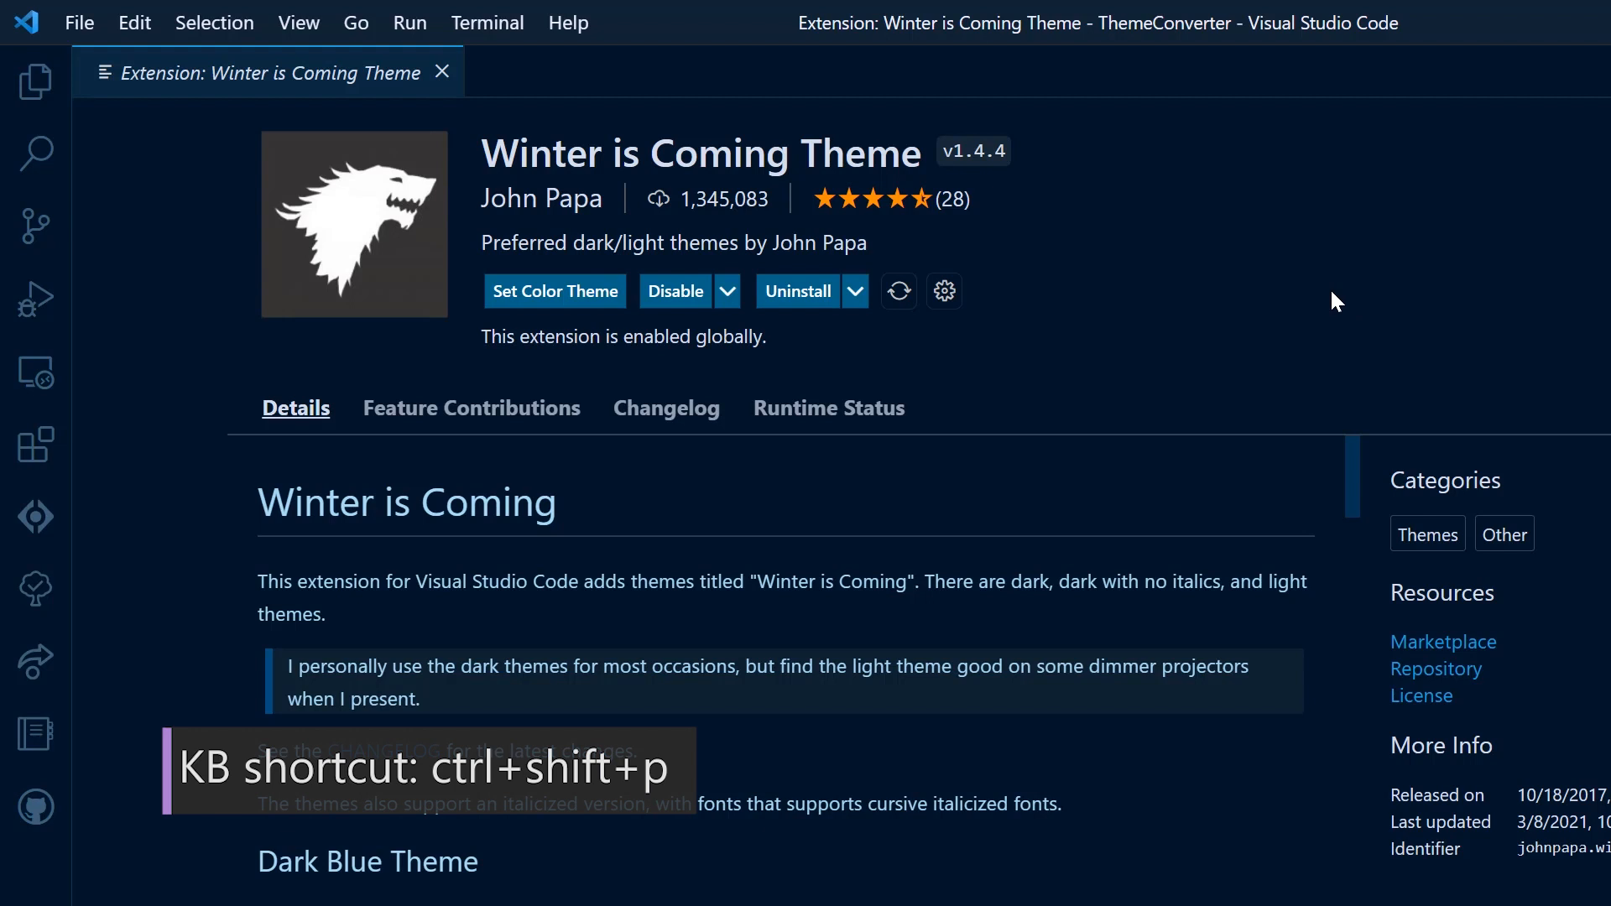
# Run 'Developer: Generate Color Theme From Current Settings' from the command palette
pyautogui.press('ctrl+shift+p')
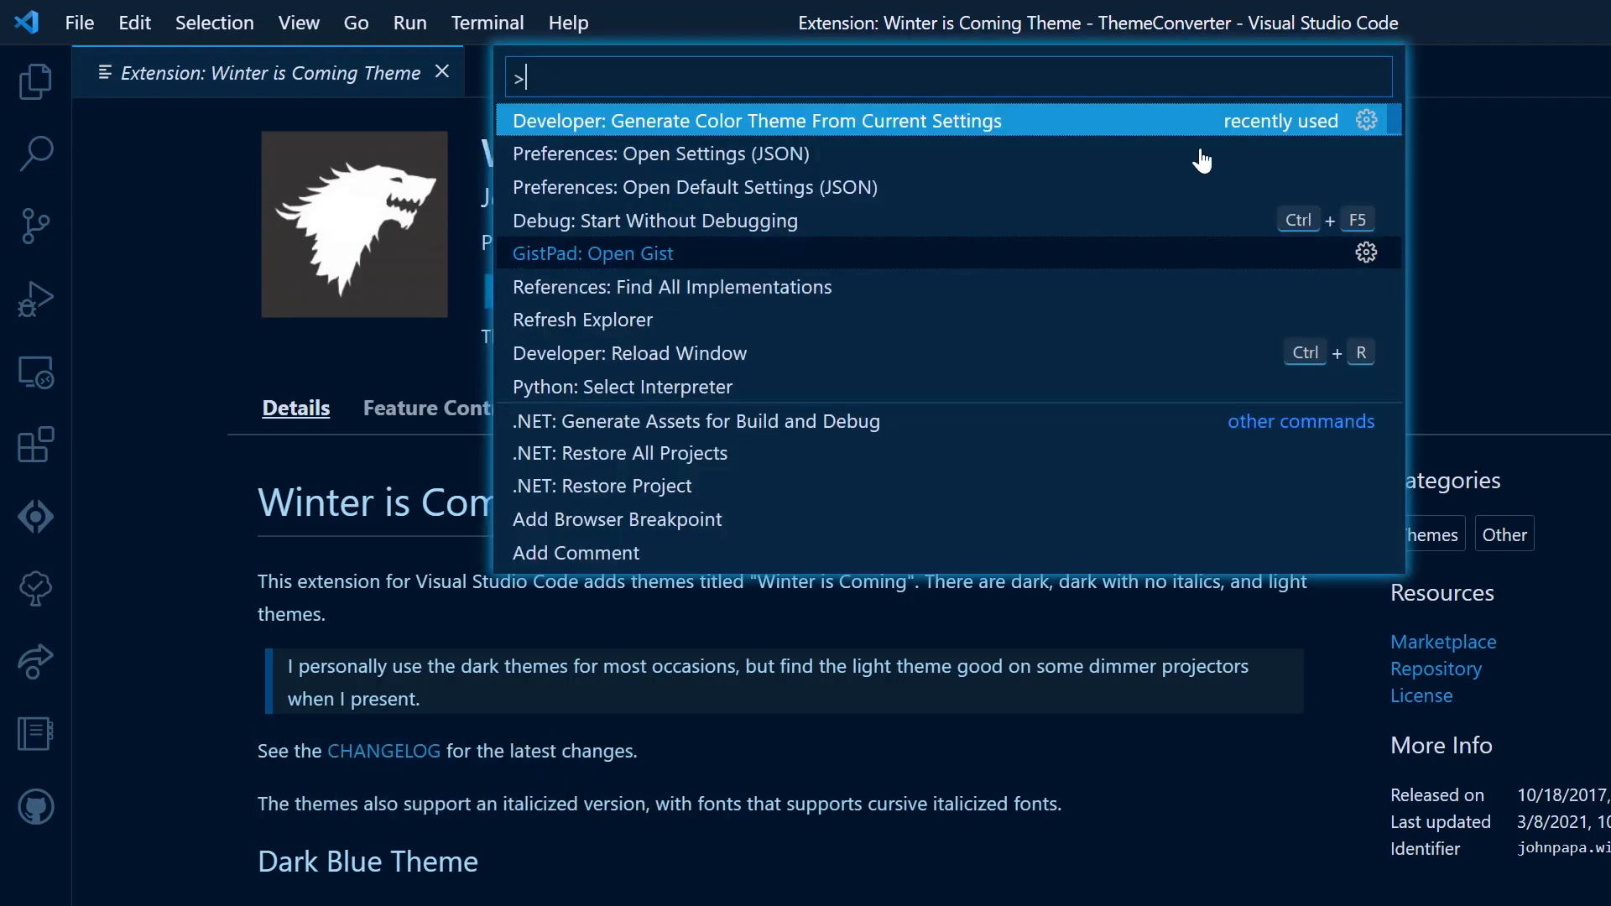
pyautogui.moveTo(1033, 134)
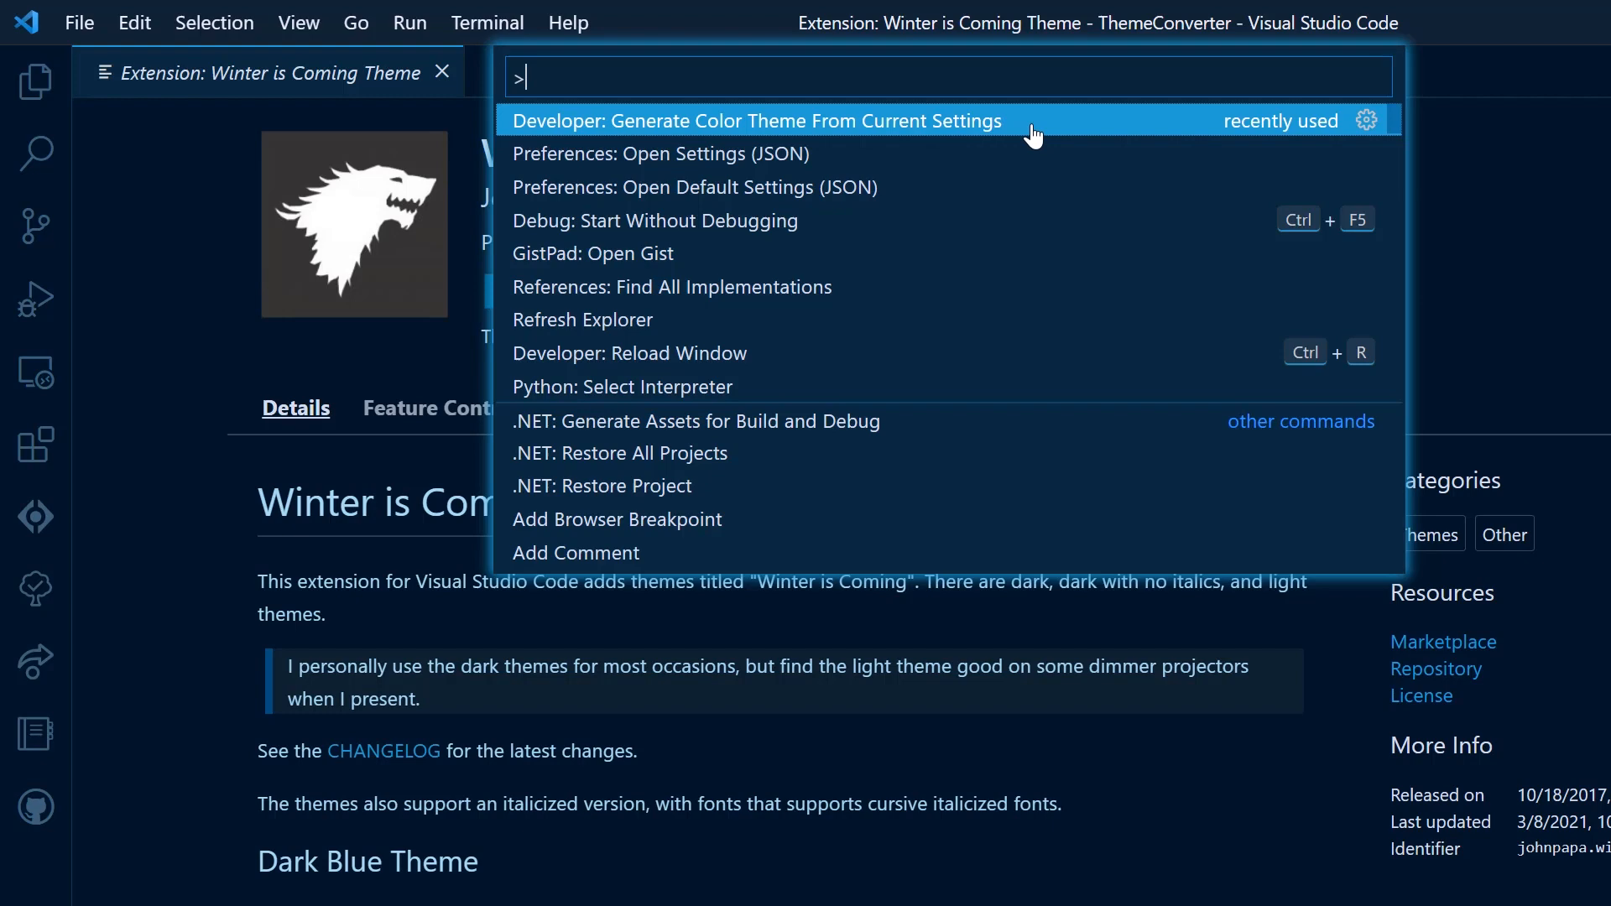
pyautogui.moveTo(1059, 125)
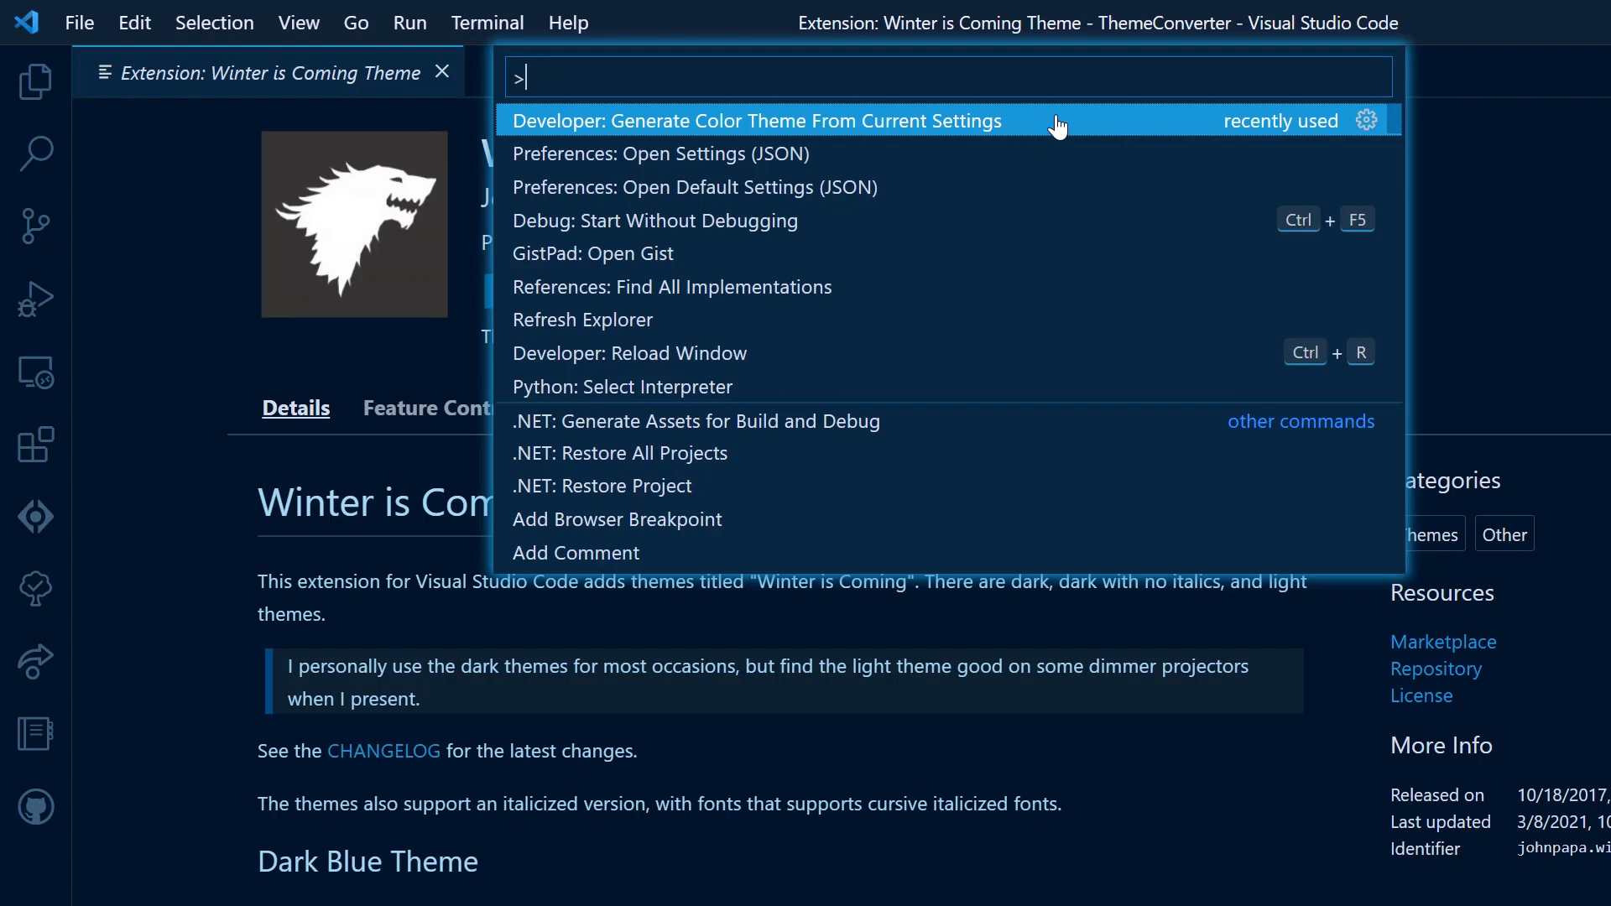
pyautogui.click(757, 121)
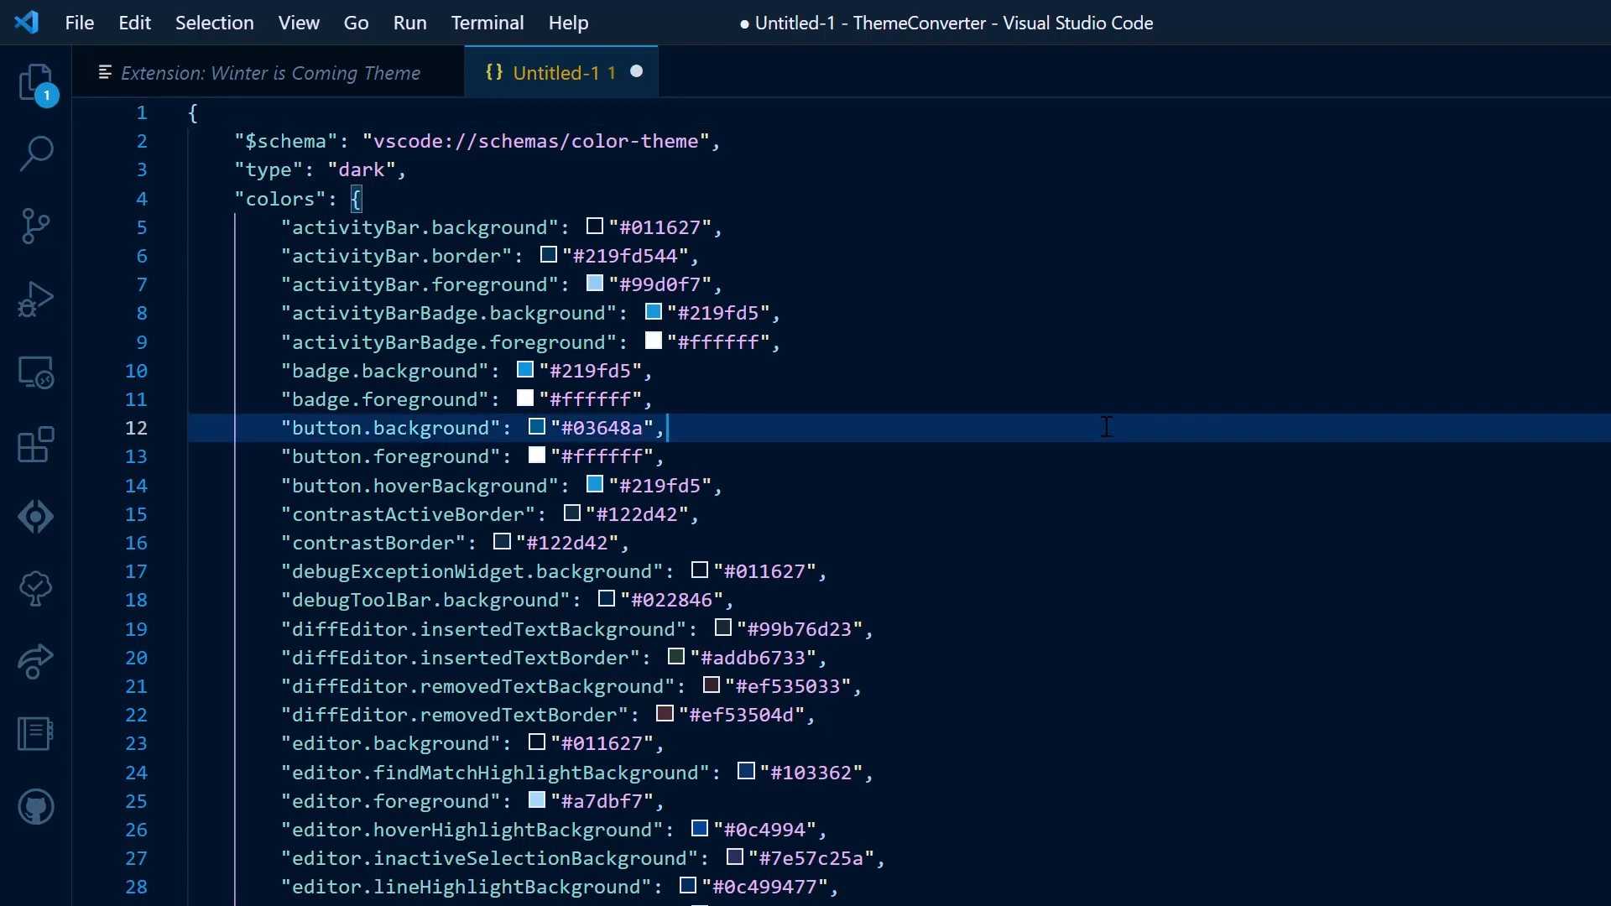
pyautogui.press('ctrl+a')
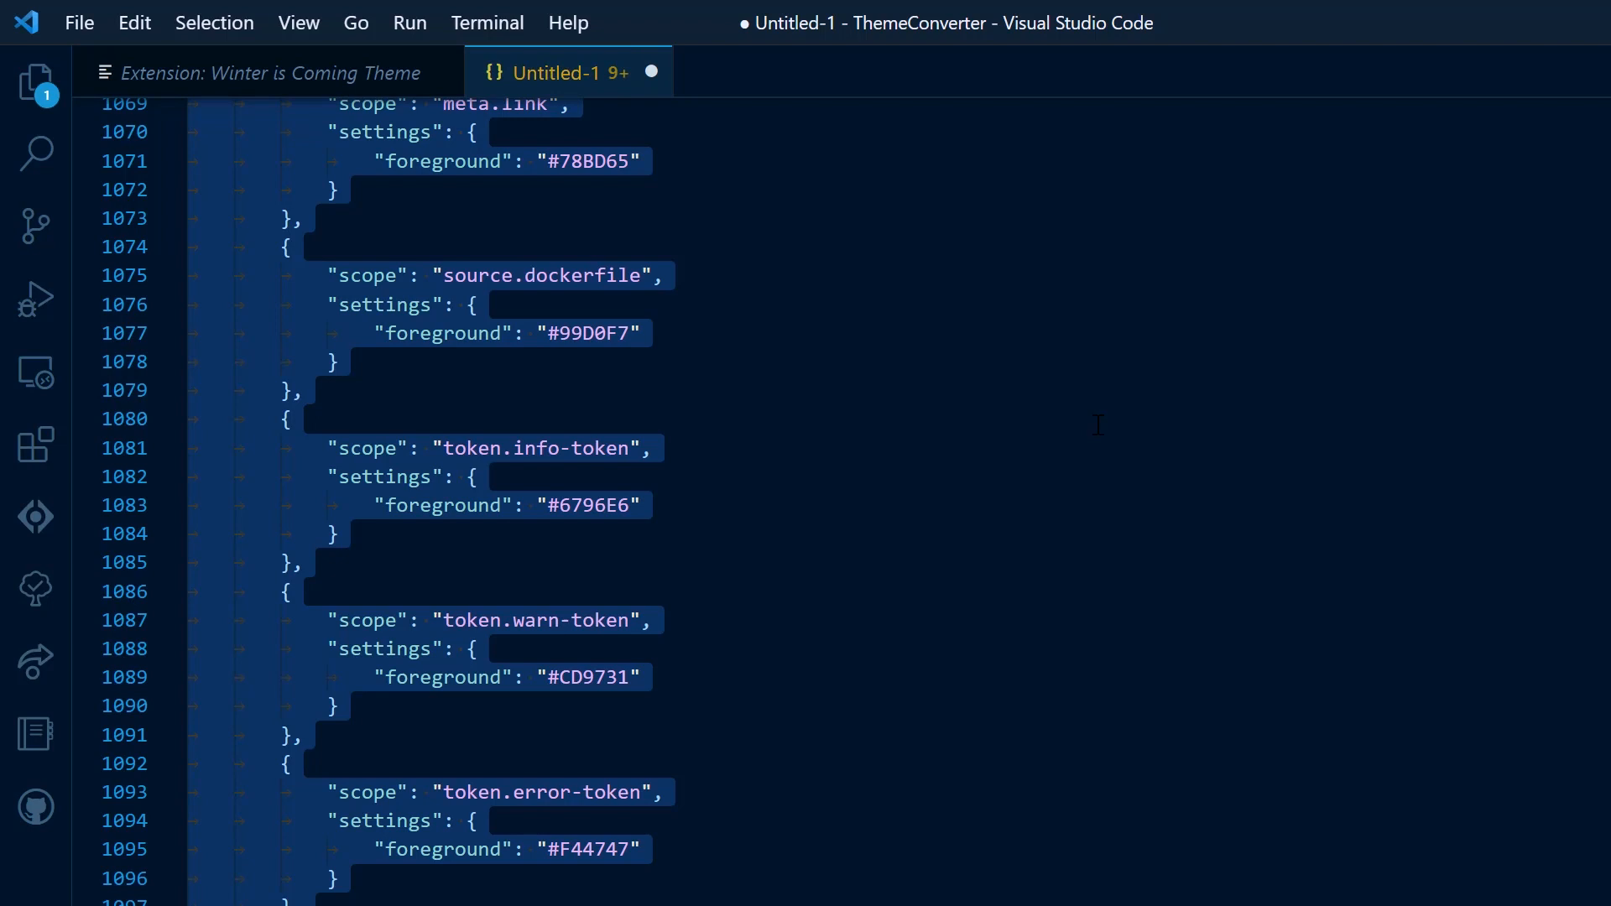
pyautogui.moveTo(1042, 460)
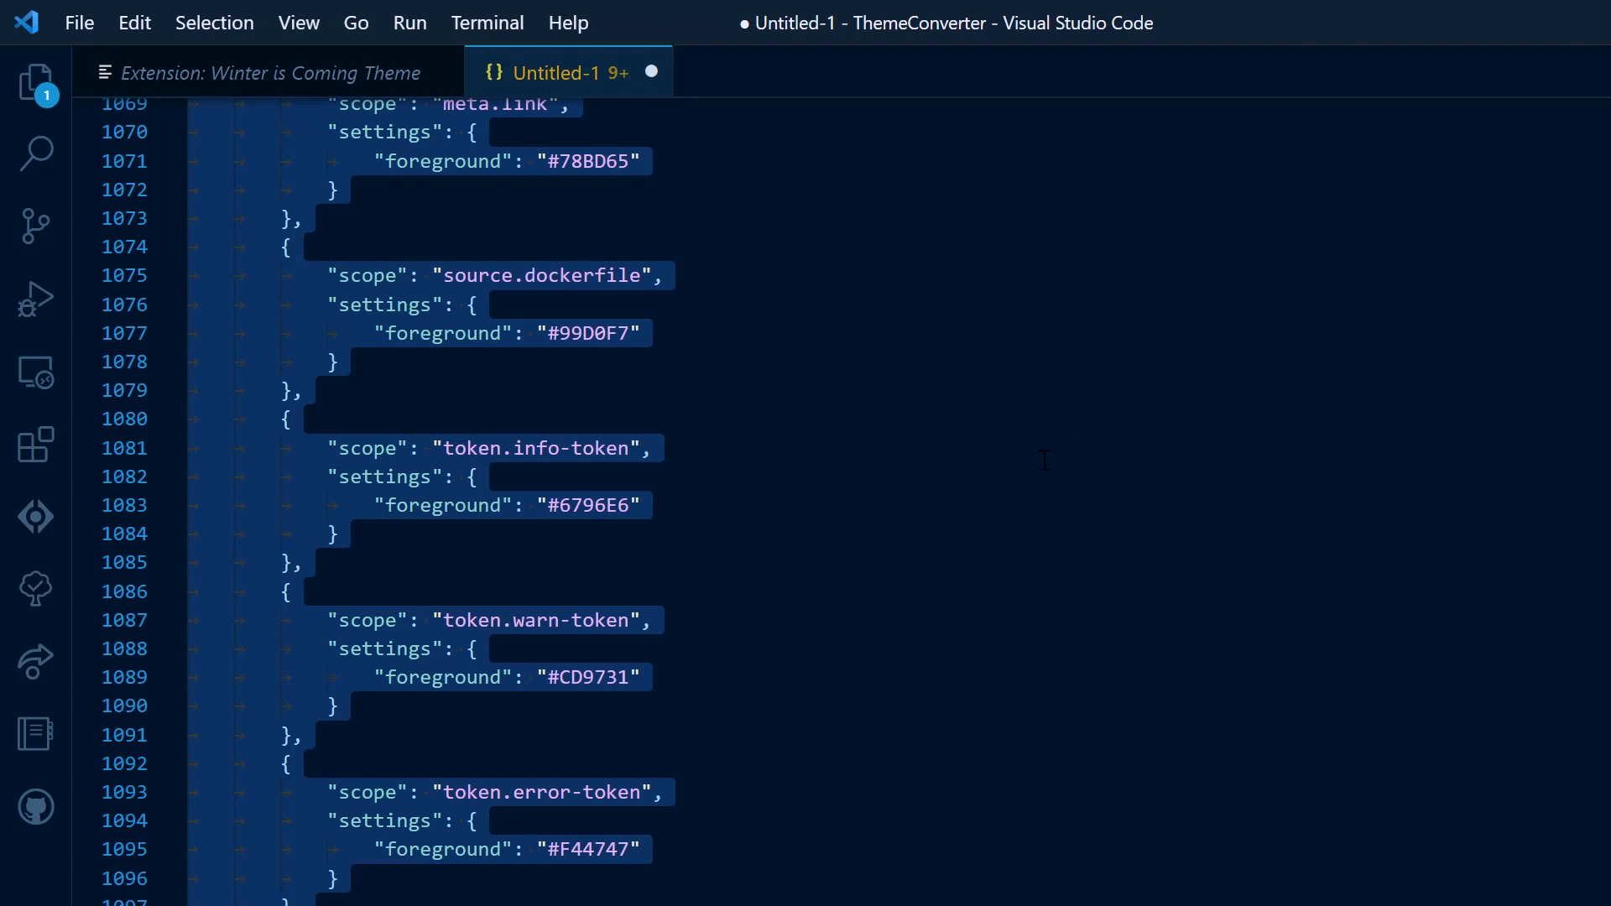
pyautogui.moveTo(1037, 542)
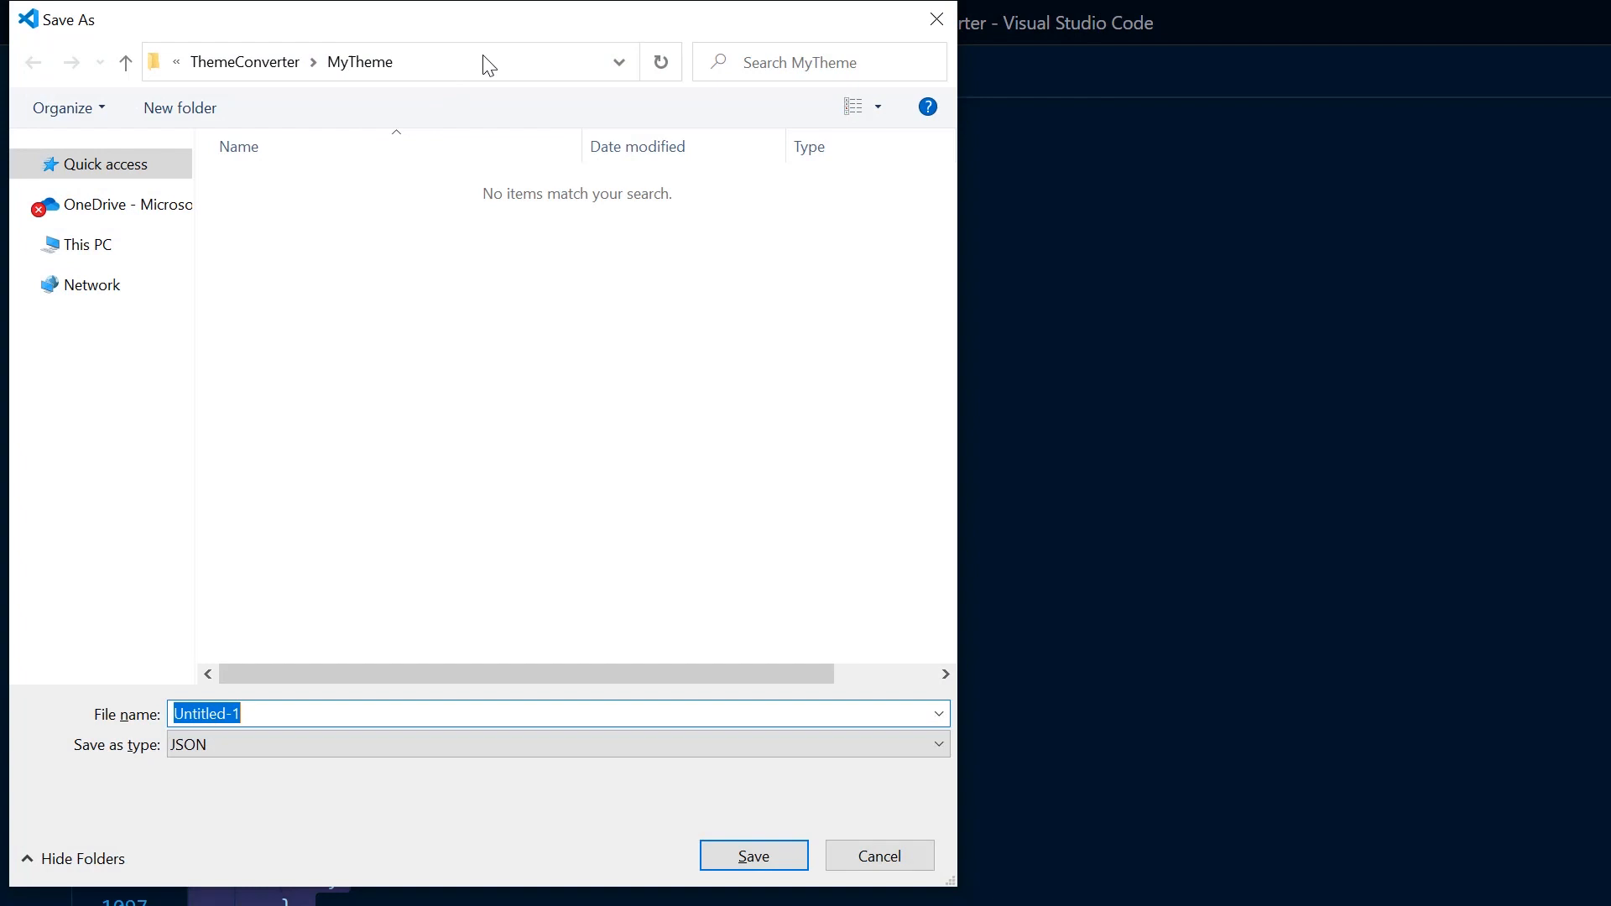
pyautogui.moveTo(483, 264)
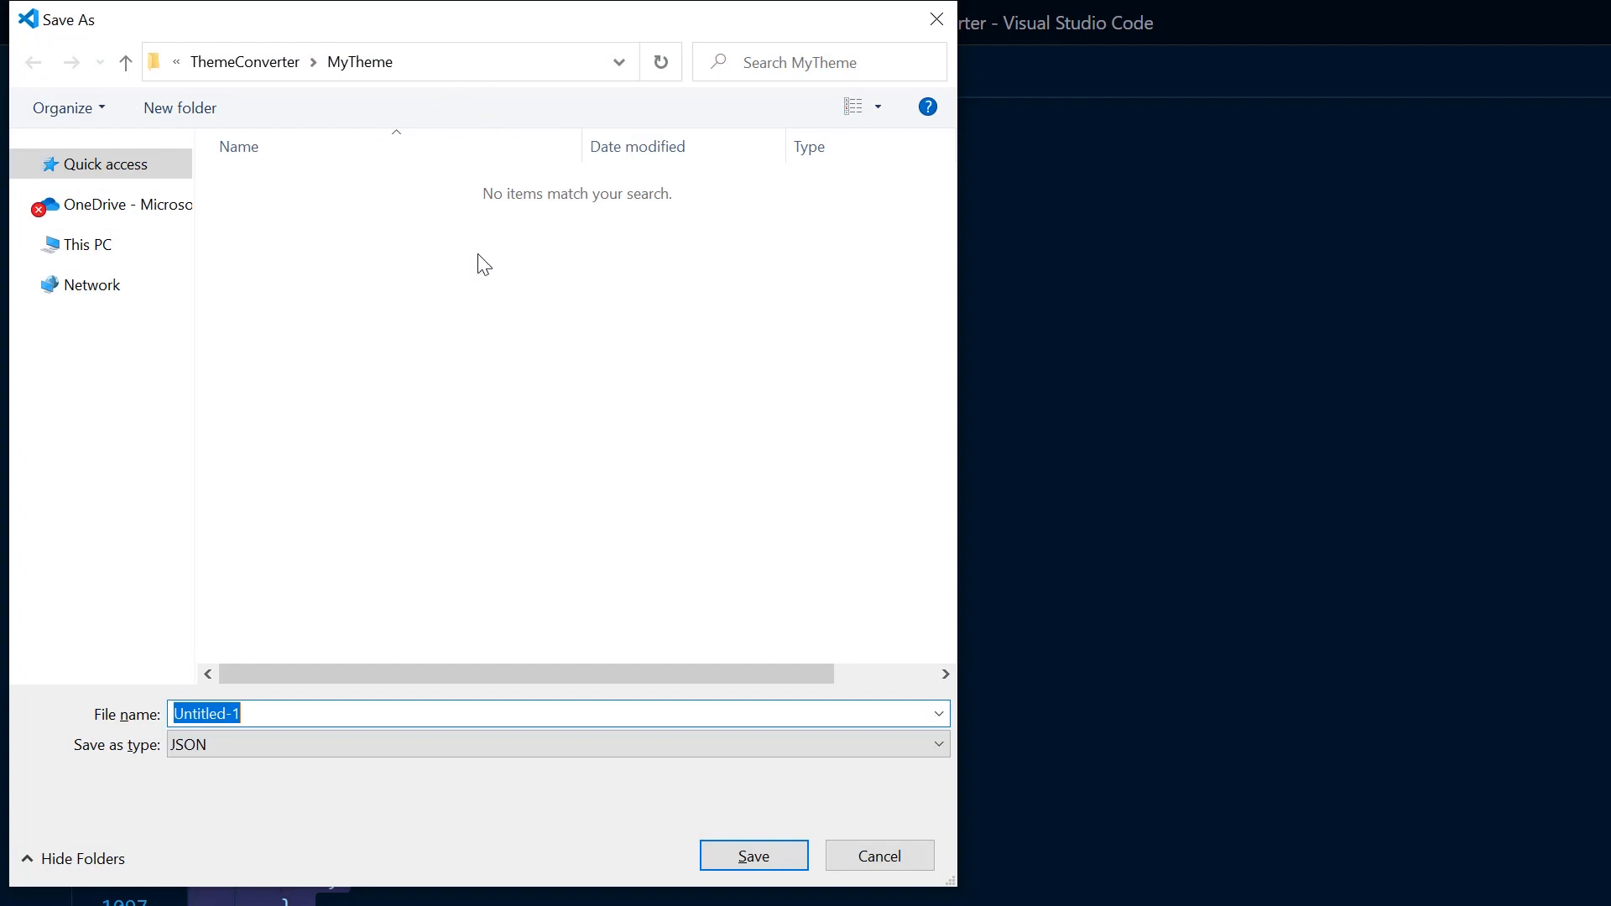
# Name the saved theme file WinterisComing.json in ThemeConverter's MyTheme folder
pyautogui.write('Winter')
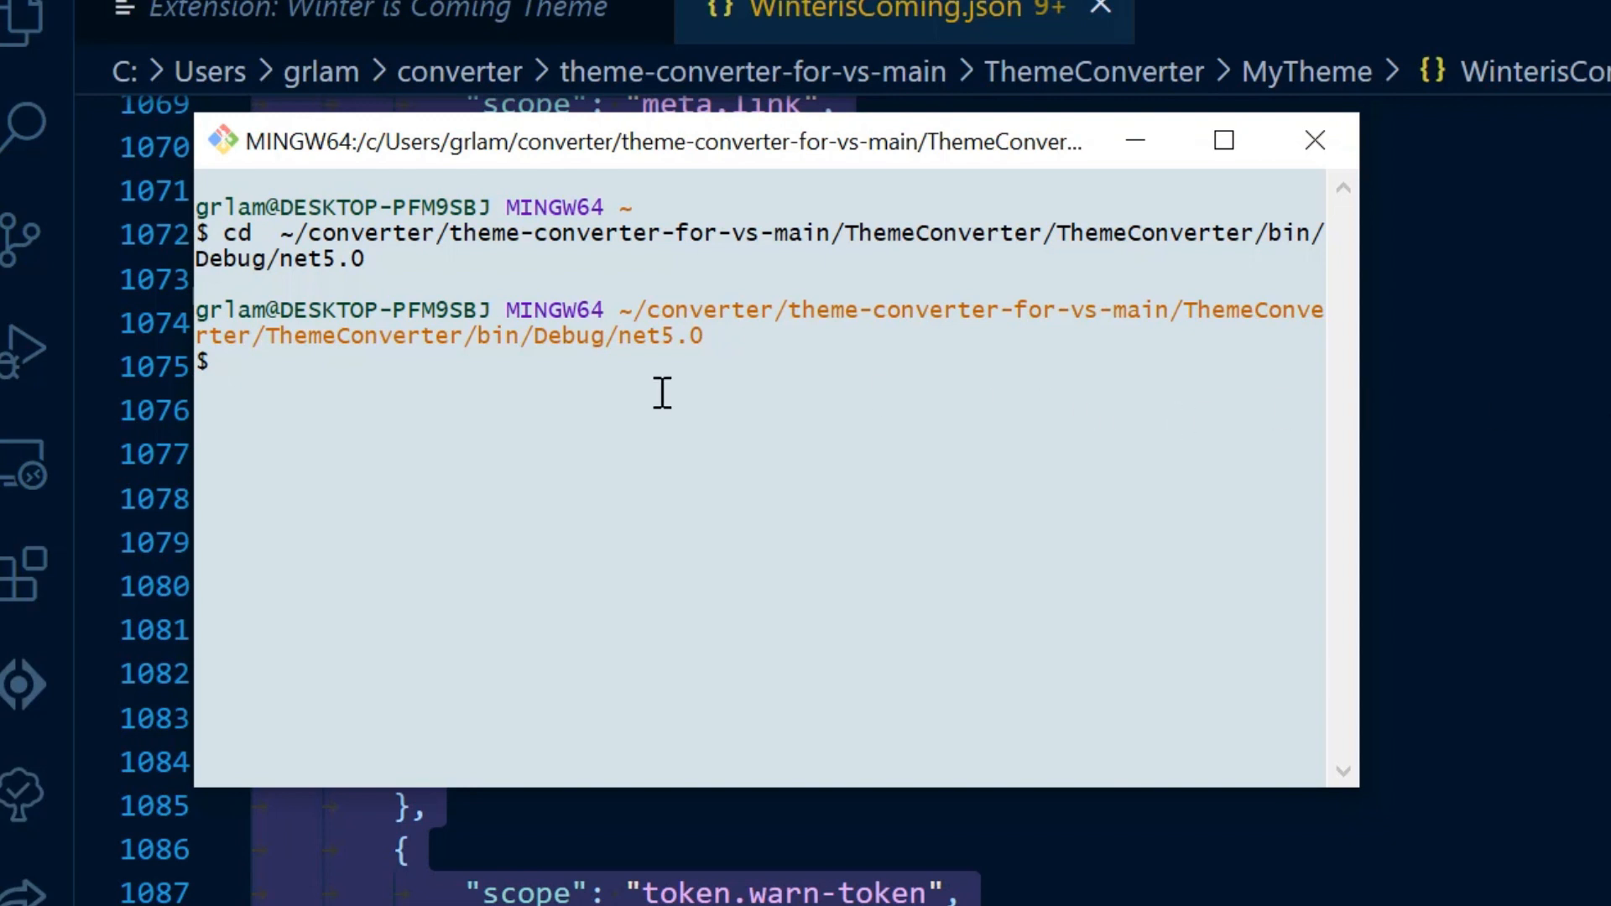
pyautogui.moveTo(690, 342)
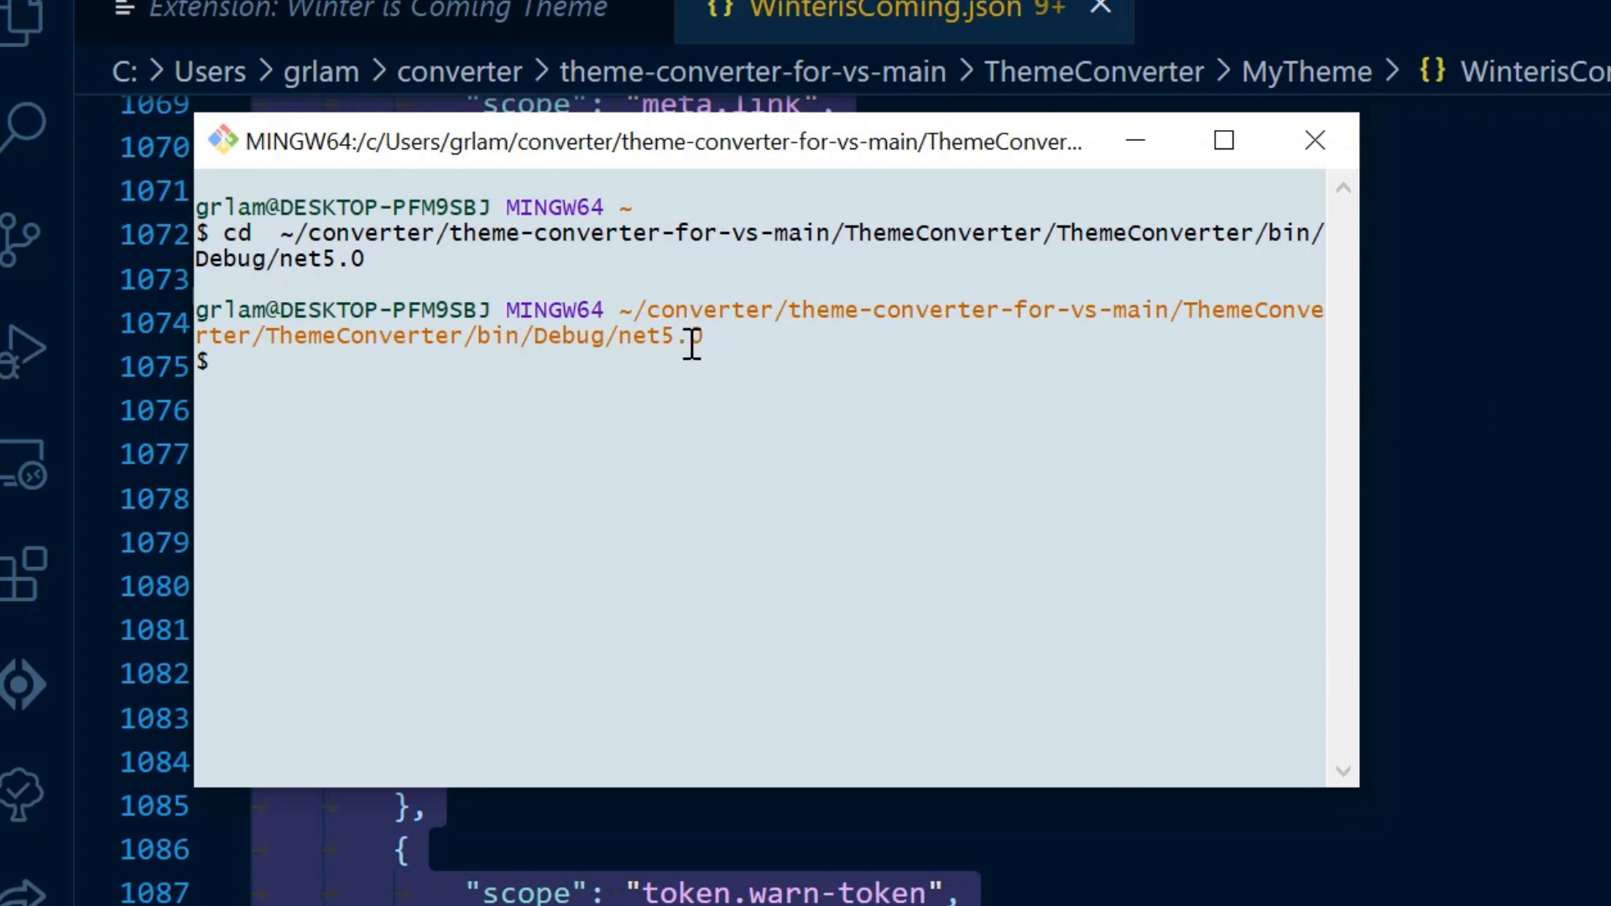
# Run ./ThemeConverter.exe -h to show the converter's command options
pyautogui.write('./ThemeConverter.exe -h')
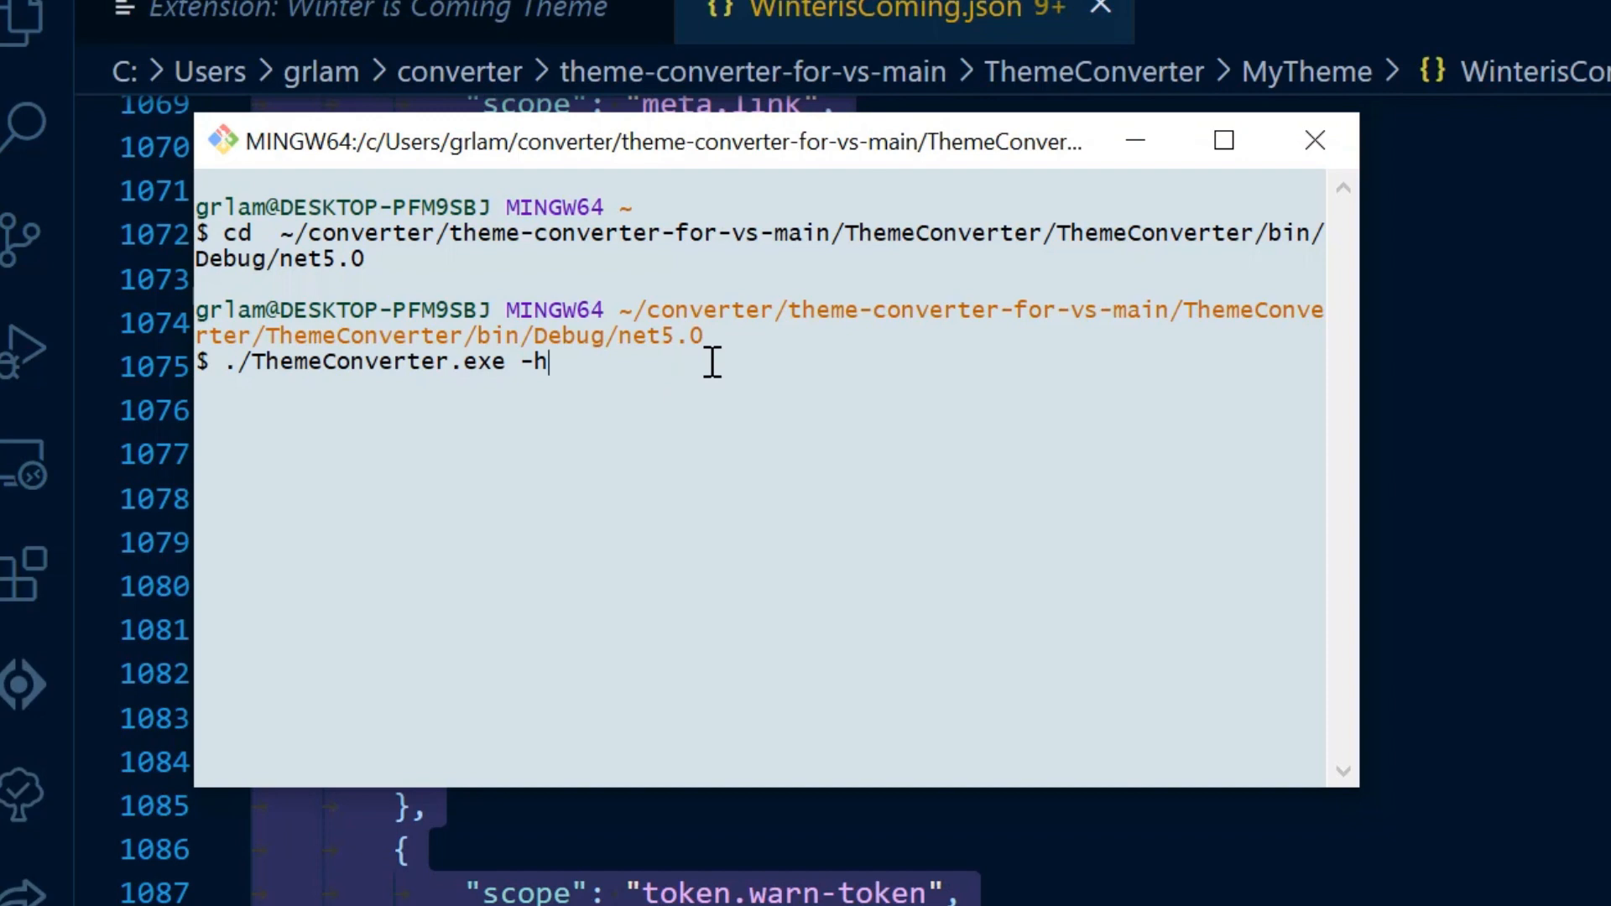
pyautogui.press('Return')
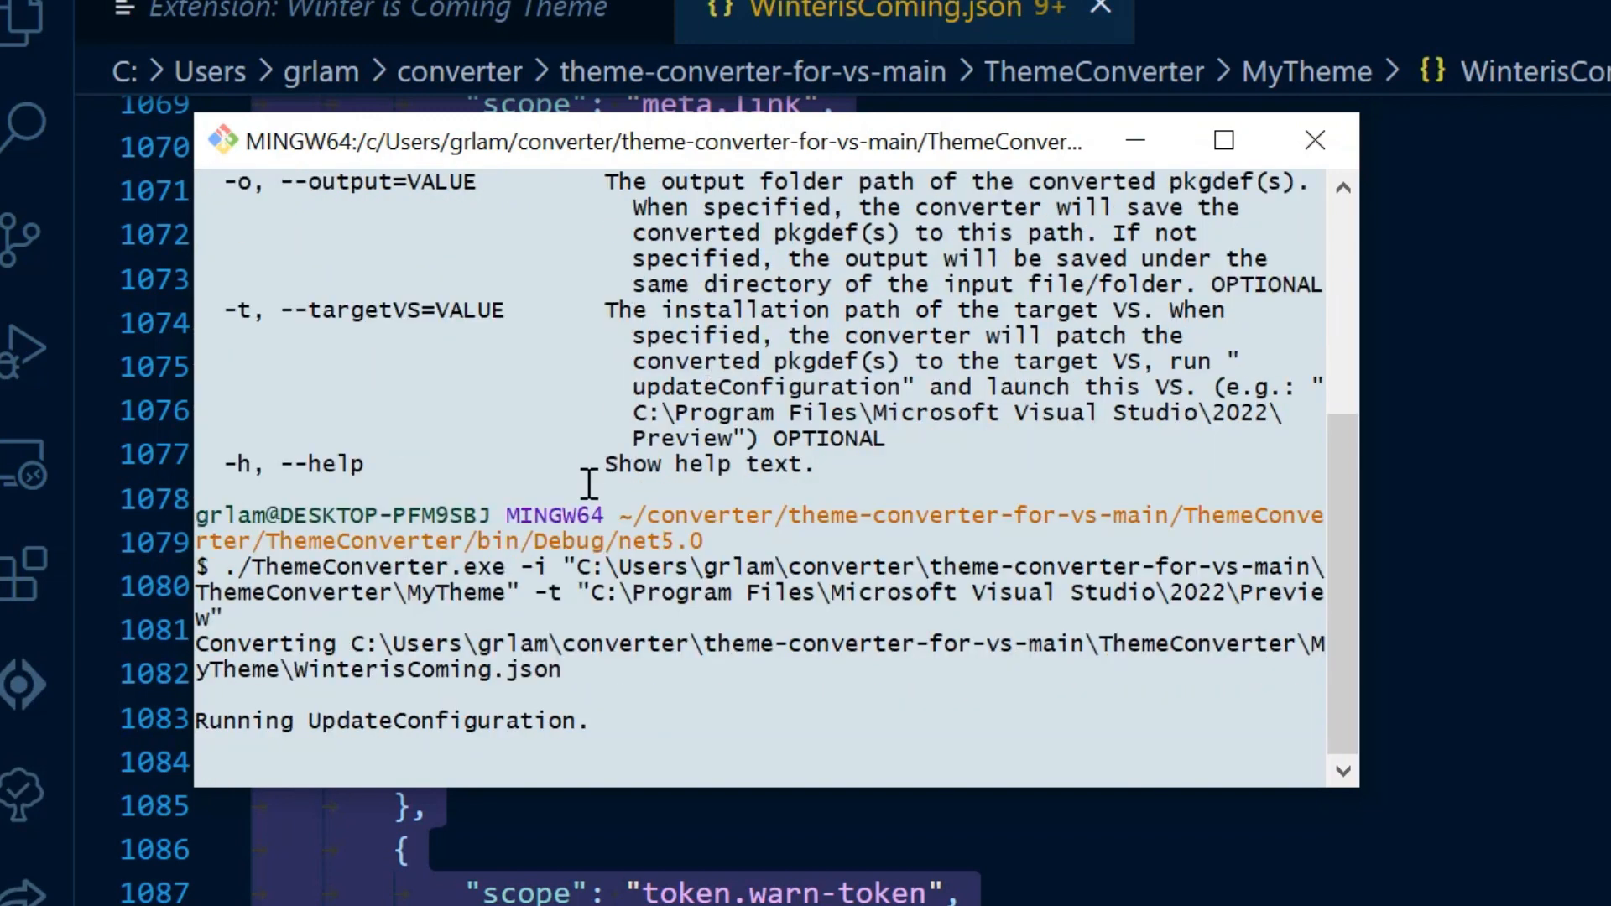
pyautogui.moveTo(581, 571)
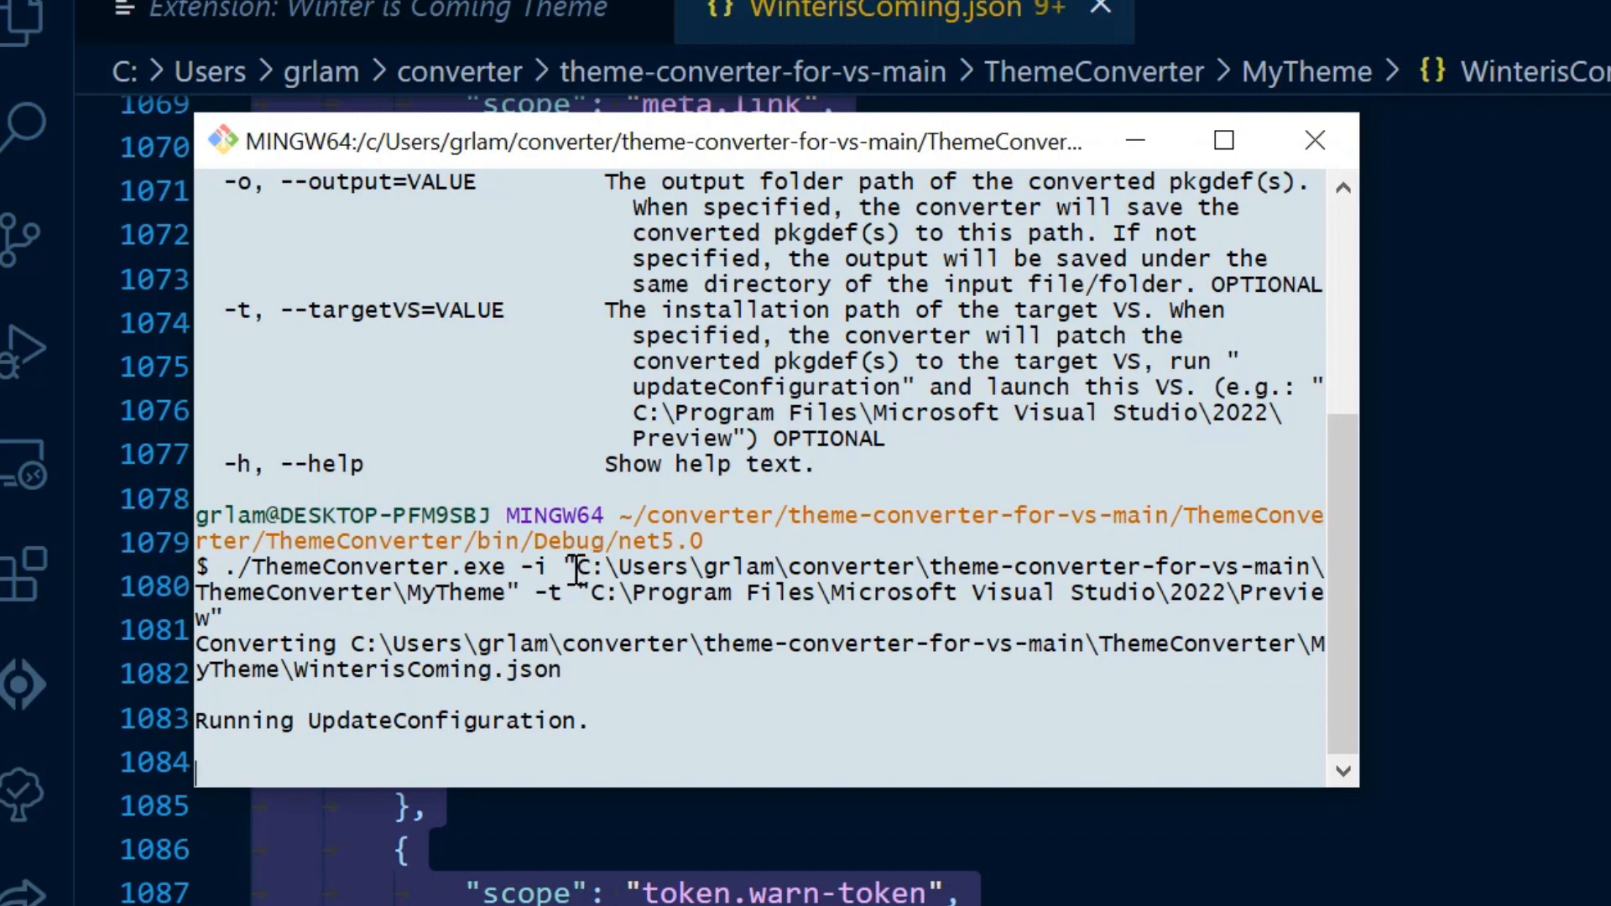
pyautogui.moveTo(543, 596)
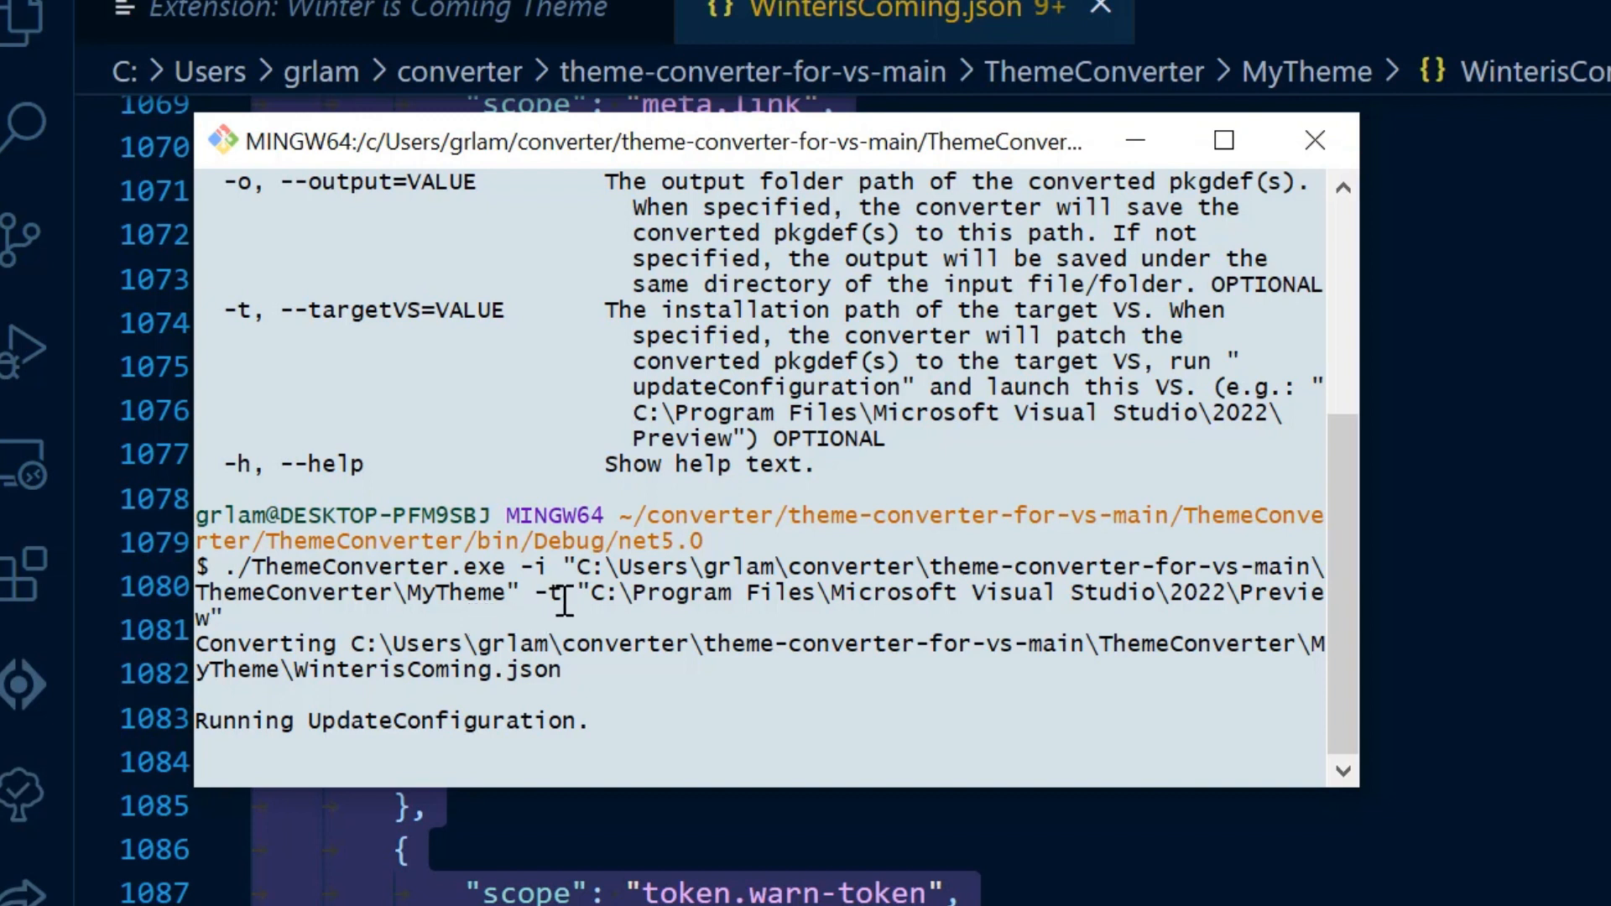
pyautogui.moveTo(551, 633)
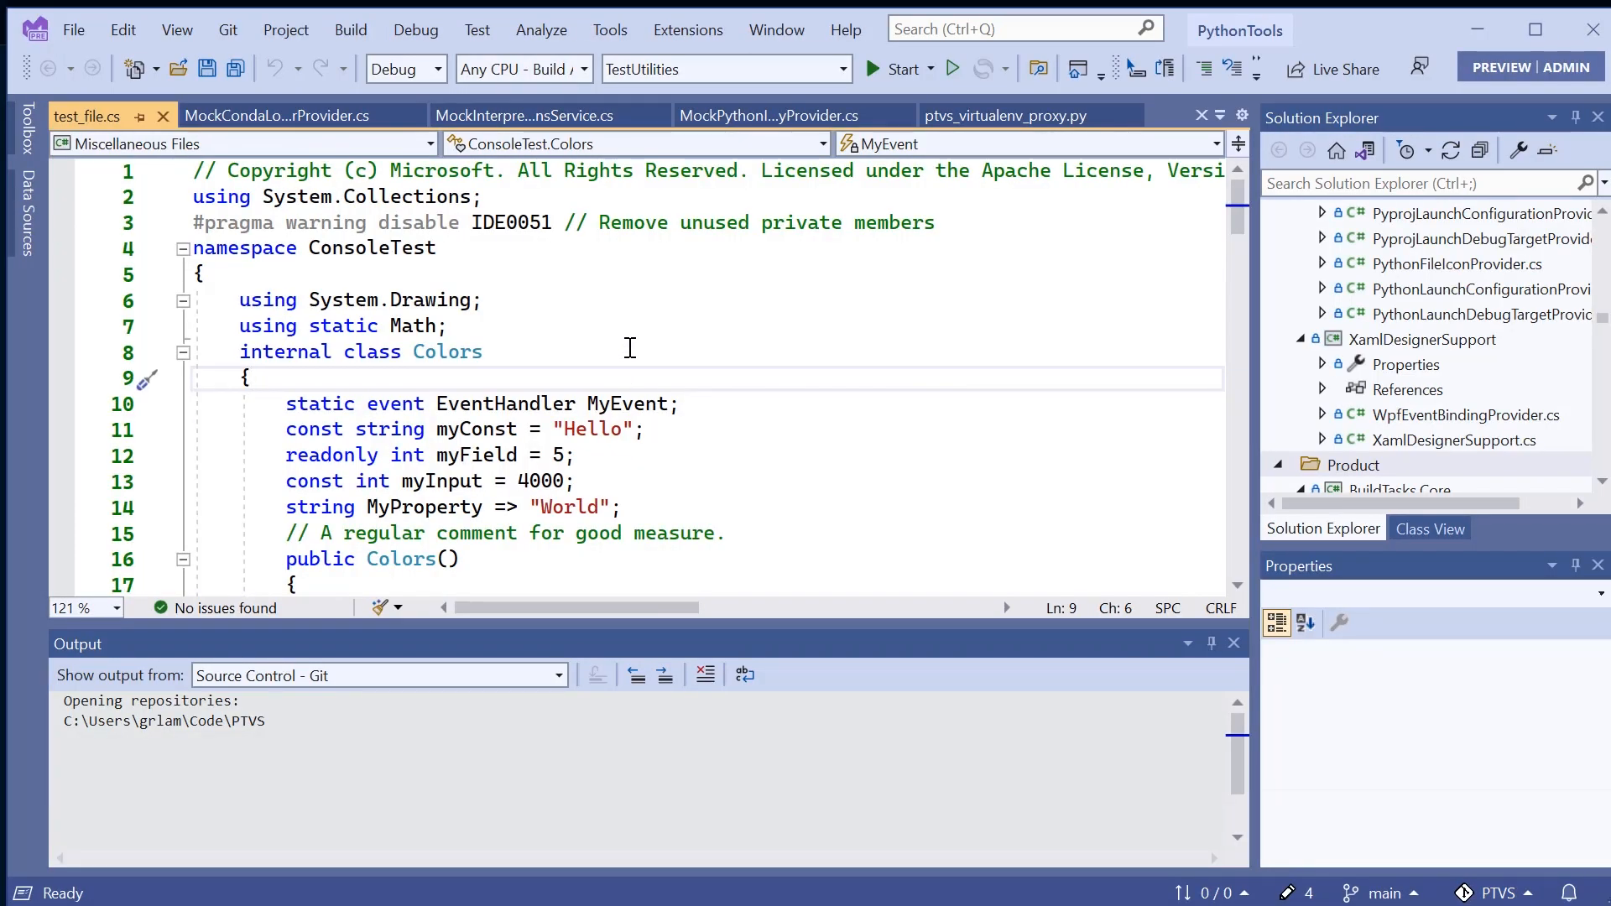
# Choose the converted Winter is Coming theme under Tools > Options > Environment > Color Theme
pyautogui.click(608, 29)
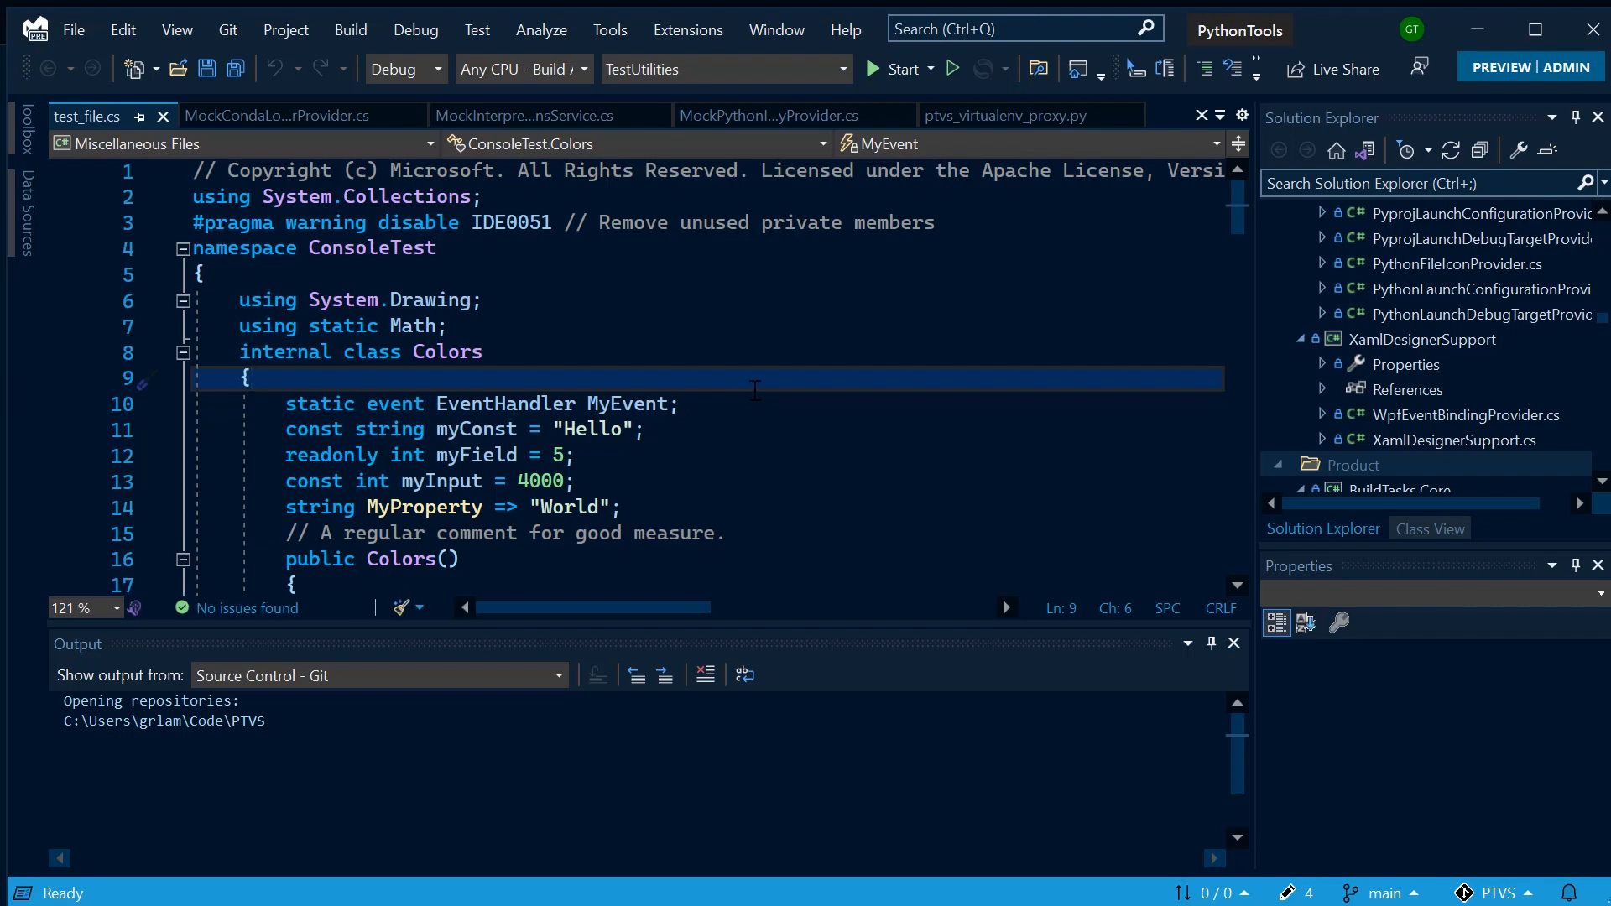
pyautogui.click(250, 378)
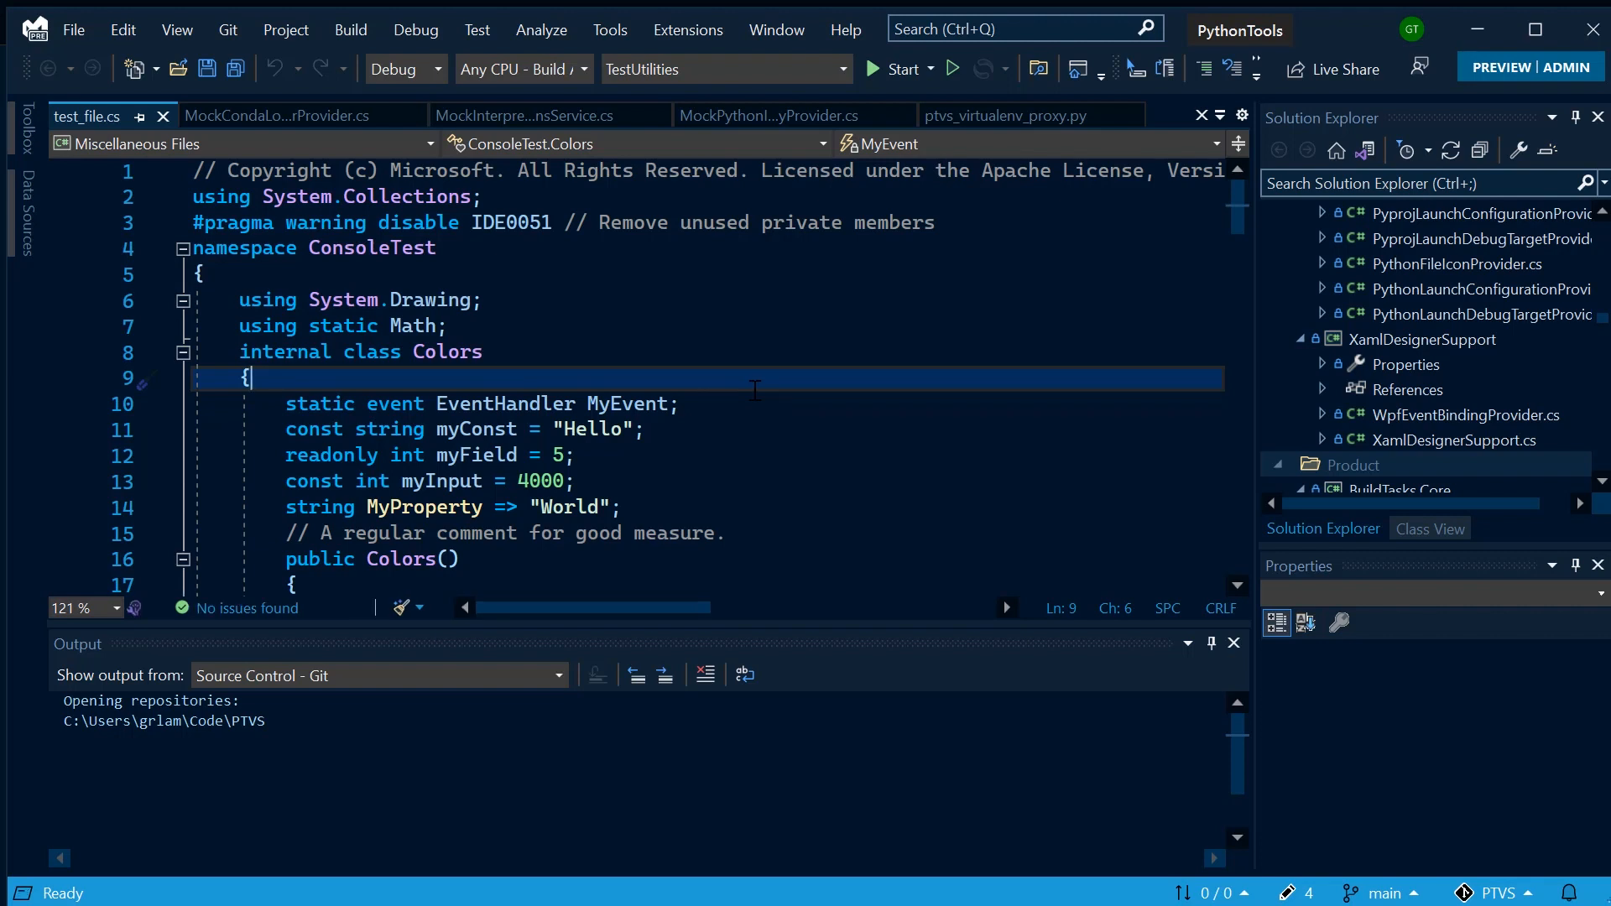